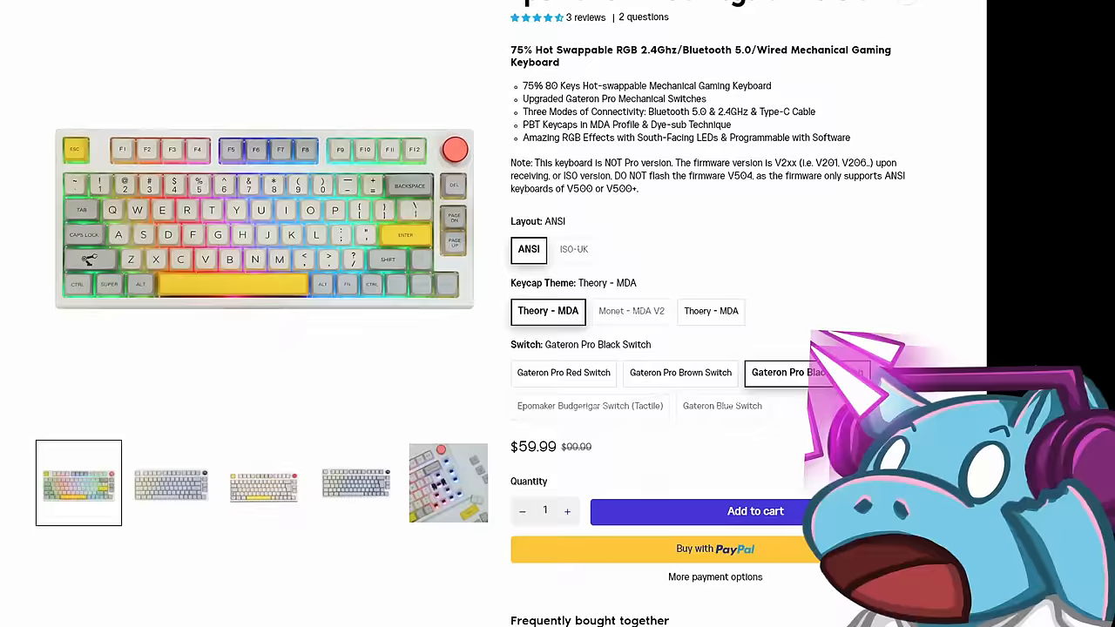
{"action": "scroll", "scroll_direction": "up", "scroll_amount": 3}
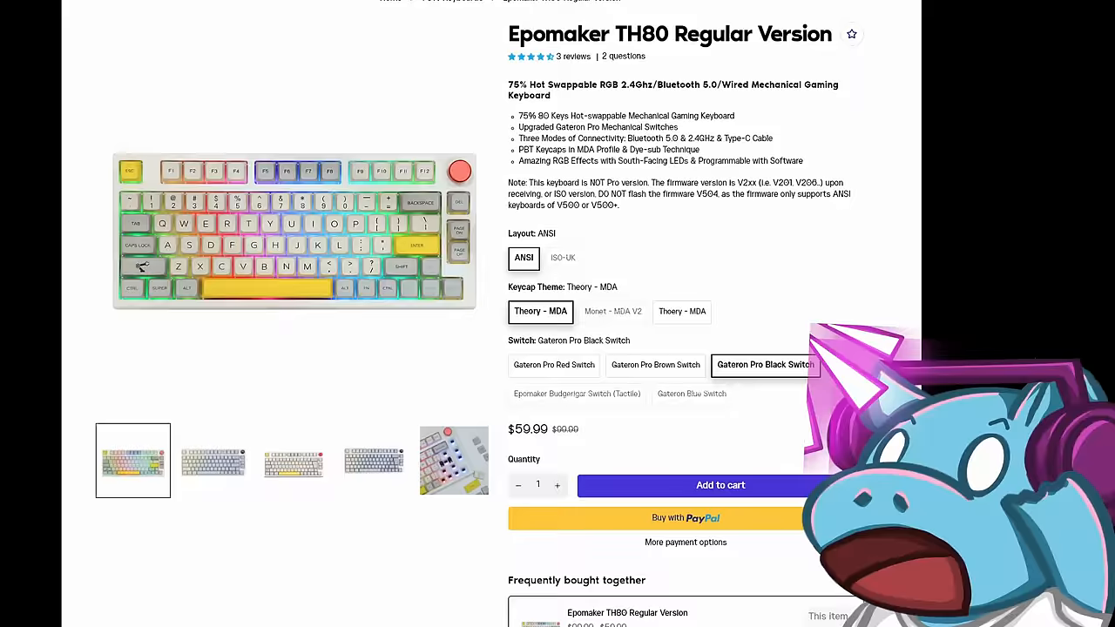